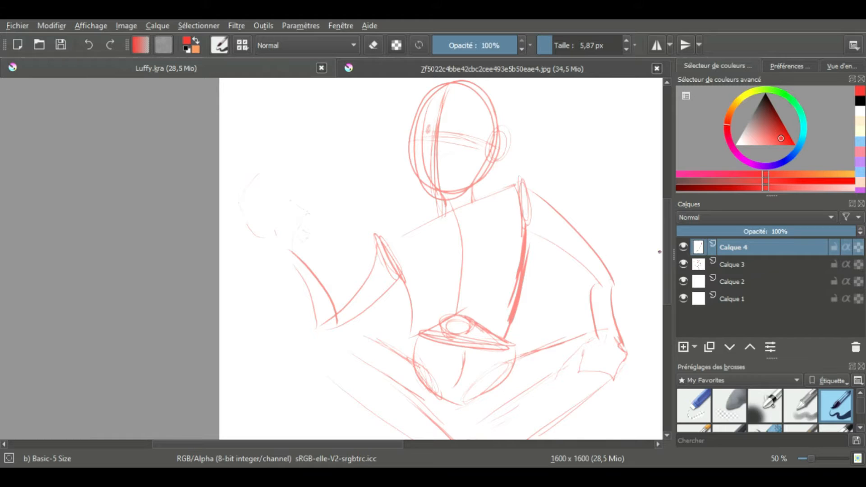
# Fade the Calque 3 sketch and ink the grinning face, eyes, ear and spiky hair on Calque 4
pyautogui.click(731, 264)
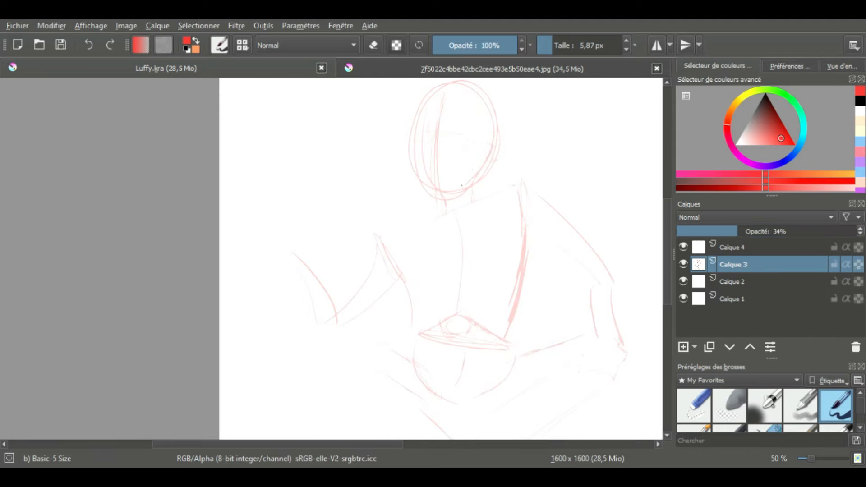
pyautogui.click(732, 247)
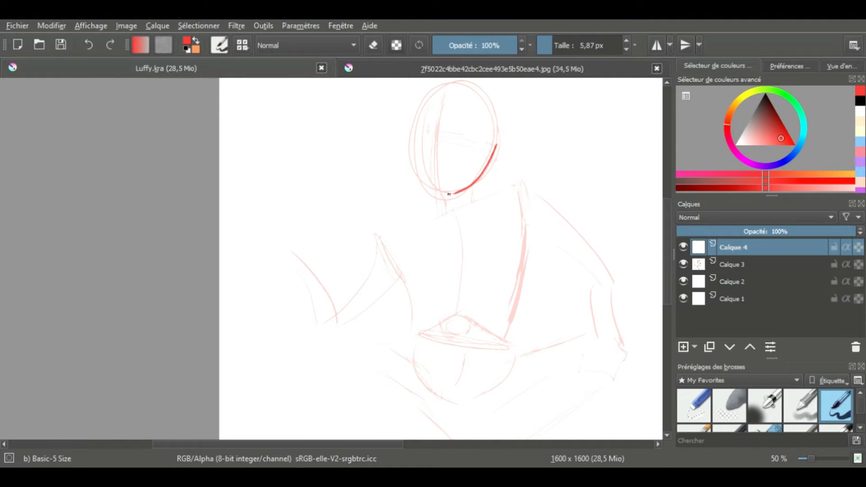
pyautogui.click(88, 44)
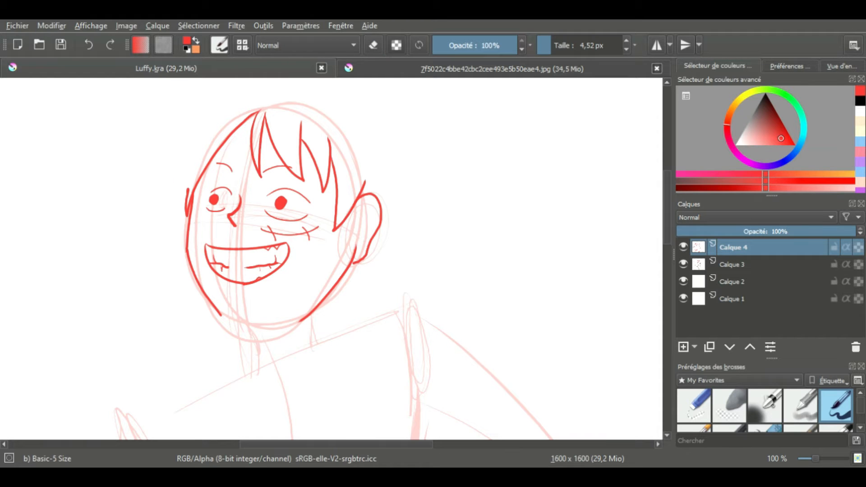
pyautogui.scroll(-3)
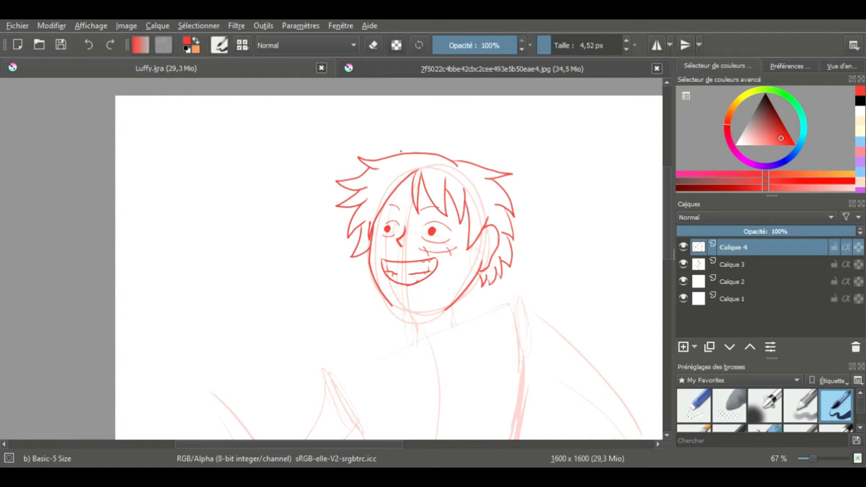
# Ink the straw hat, open shirt and arms in red, add Calque 5, and transform the sketch
pyautogui.click(684, 347)
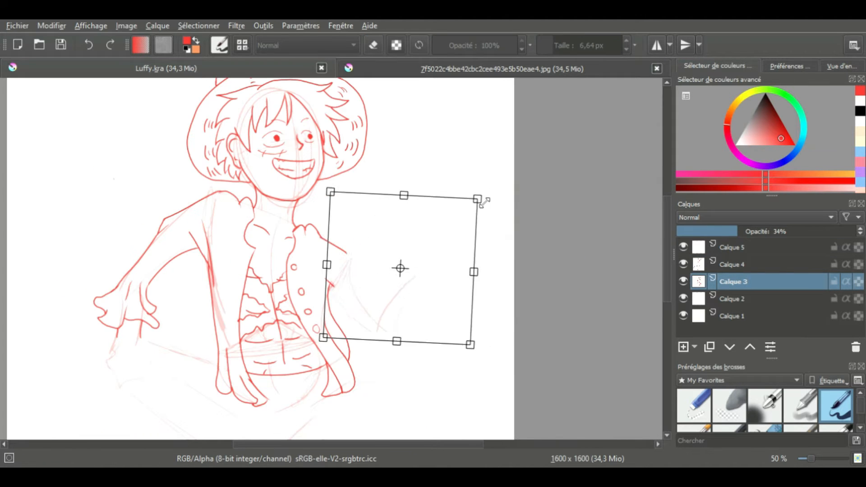
# Apply the sketch transform and redraw the raised right arm and outstretched hand in red
pyautogui.click(731, 263)
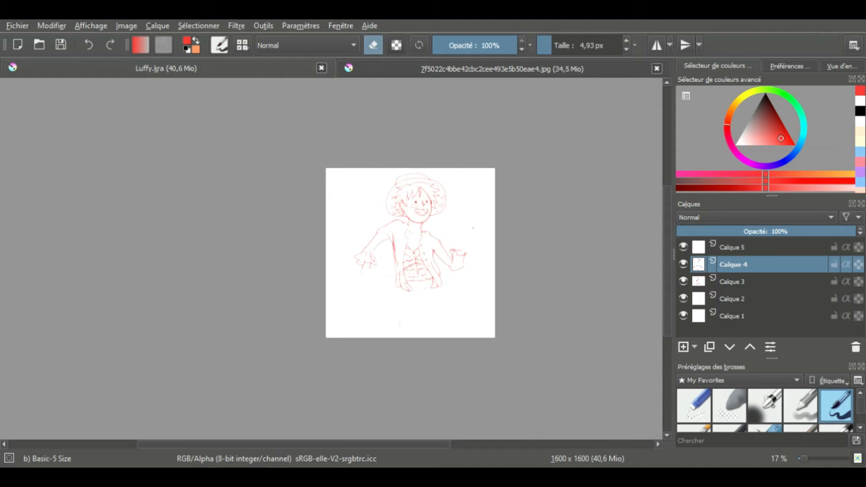
pyautogui.scroll(3)
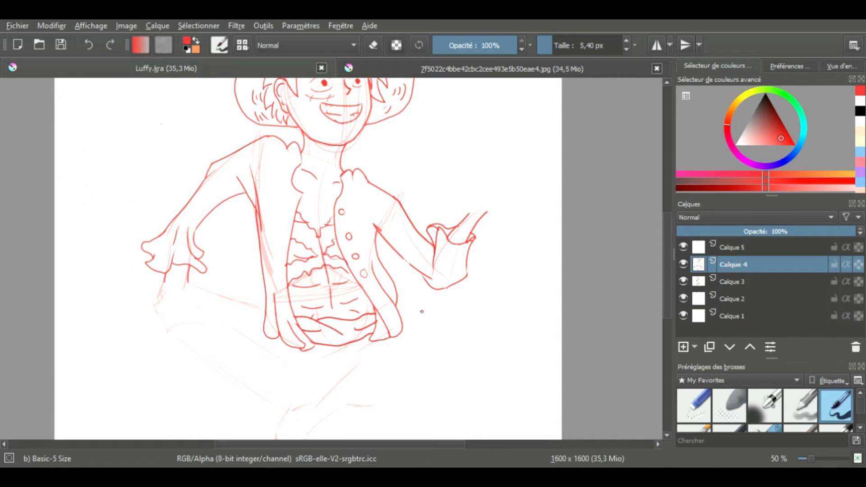
# Ink puffy clouds at the waist, a resting hand and crossed thighs, then rescale the lower sketch
pyautogui.scroll(-3)
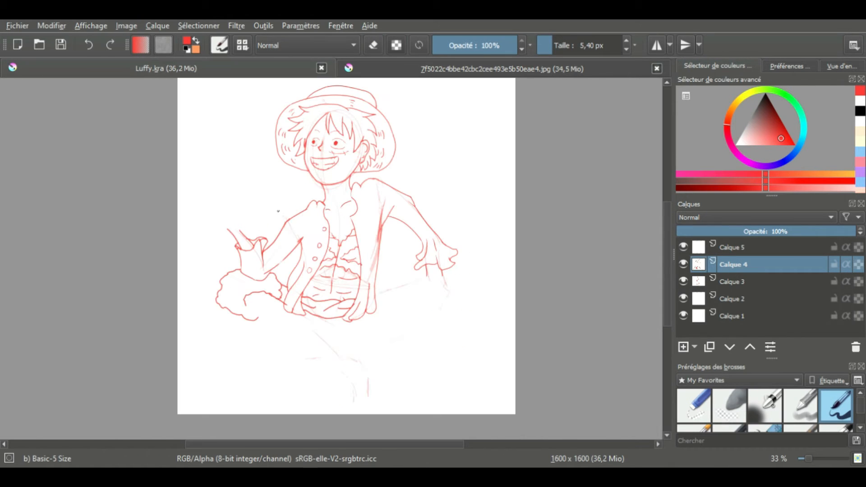
pyautogui.click(656, 68)
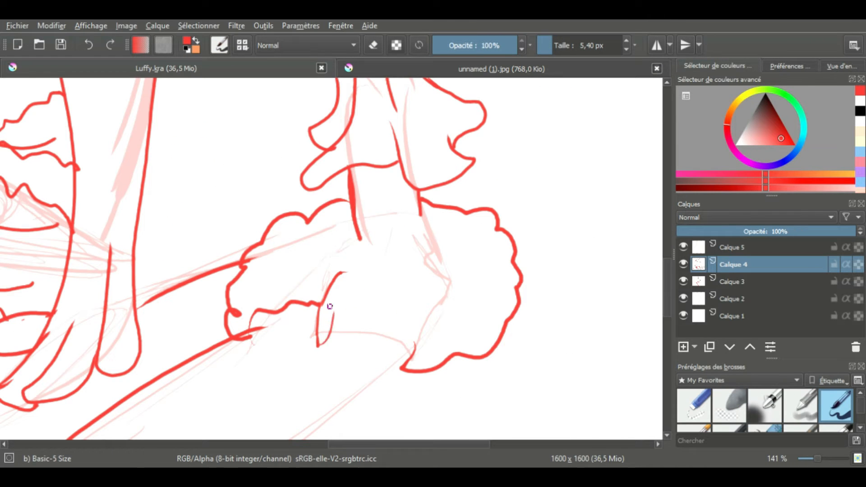
pyautogui.click(501, 69)
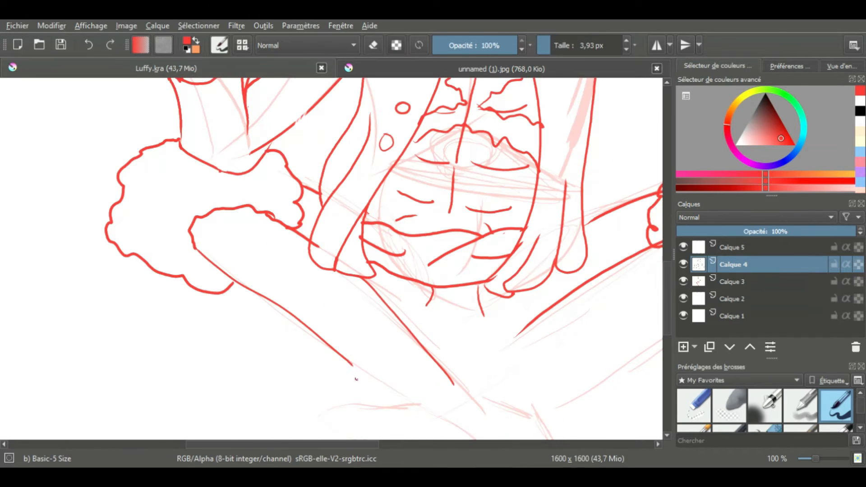
pyautogui.scroll(-3)
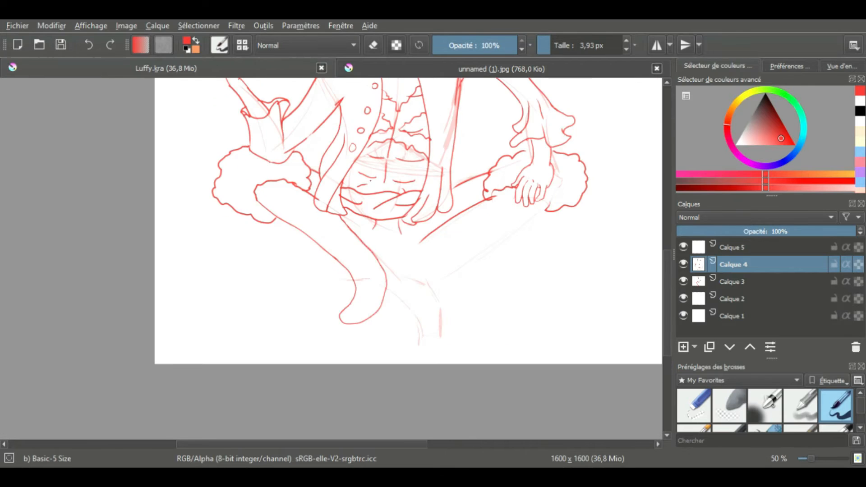
pyautogui.click(733, 281)
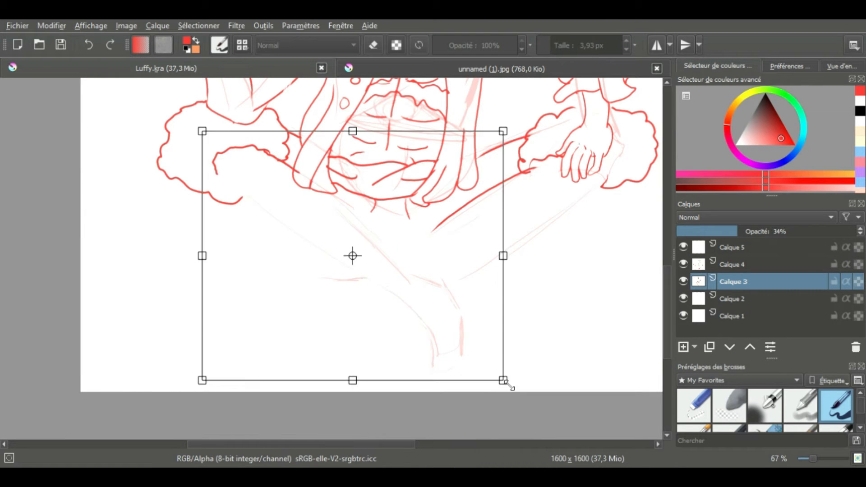
# Rough in the crossed feet on Calque 3, ink legs and sandals, then hide the sketch
pyautogui.scroll(-3)
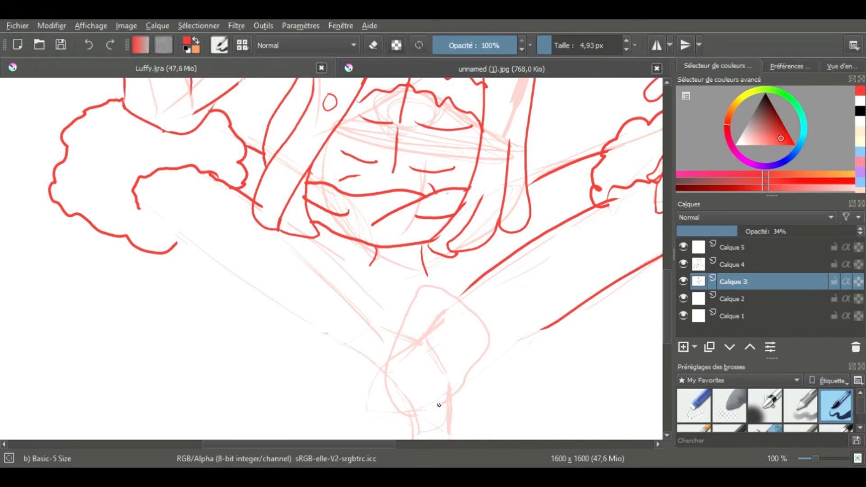
pyautogui.click(733, 264)
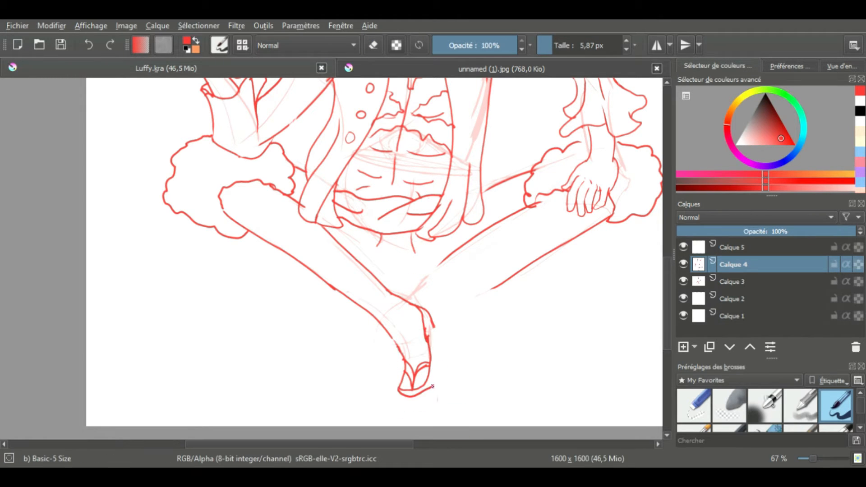
pyautogui.scroll(-3)
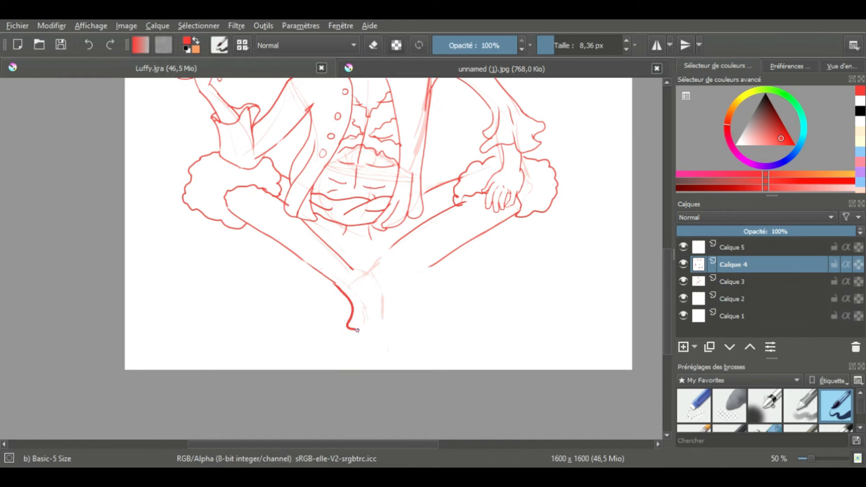
pyautogui.scroll(-3)
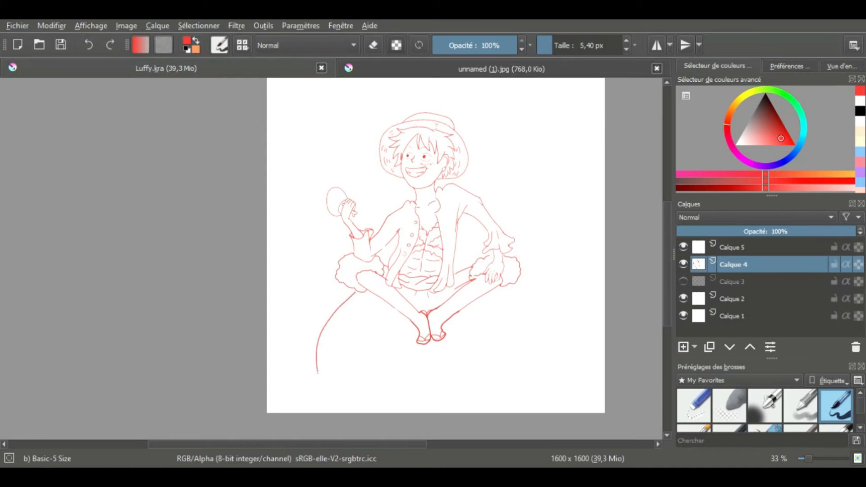
# Sketch the barrel on a new layer, close the reference JPG and open ramen girl.kra
pyautogui.click(683, 346)
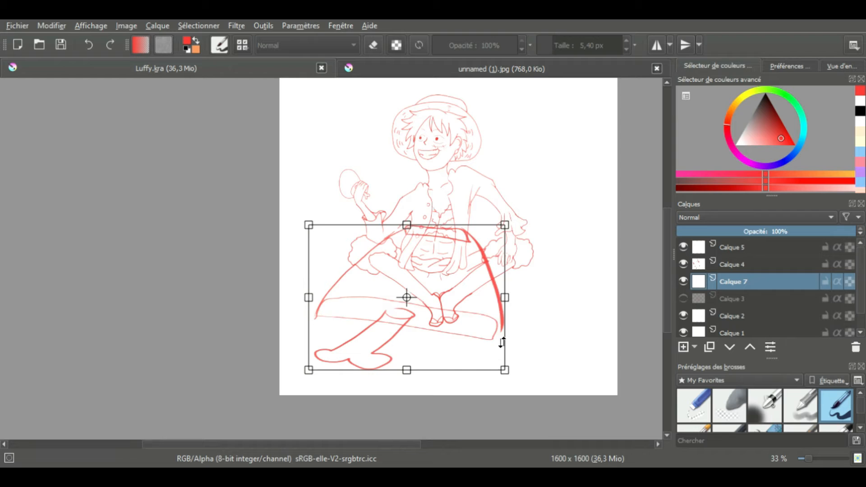
pyautogui.scroll(-3)
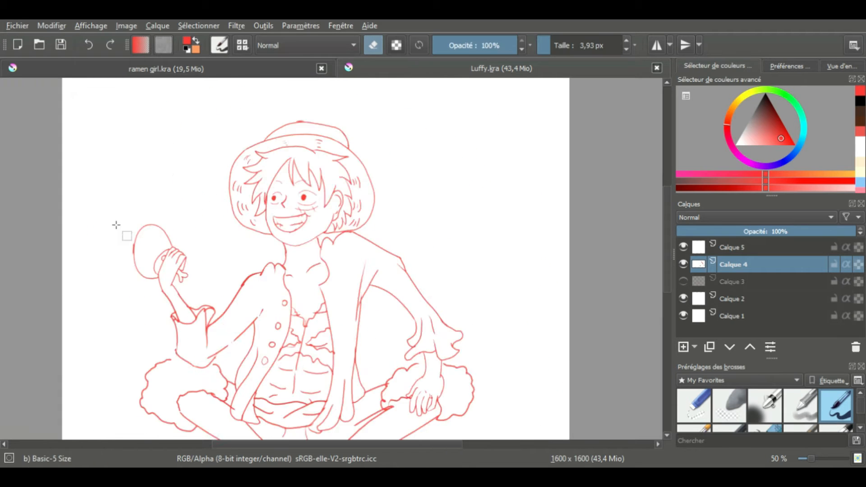
# Ink the torso, vest and crossed legs in black, and sketch the barrel in red
pyautogui.scroll(-3)
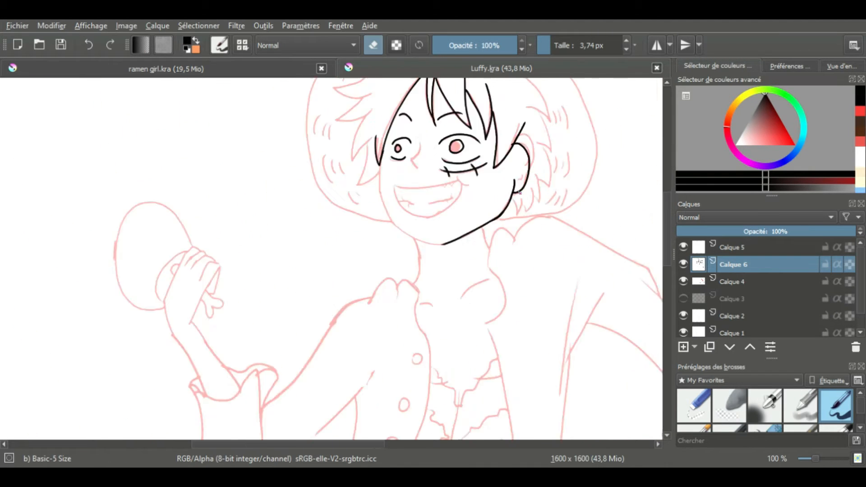
pyautogui.scroll(3)
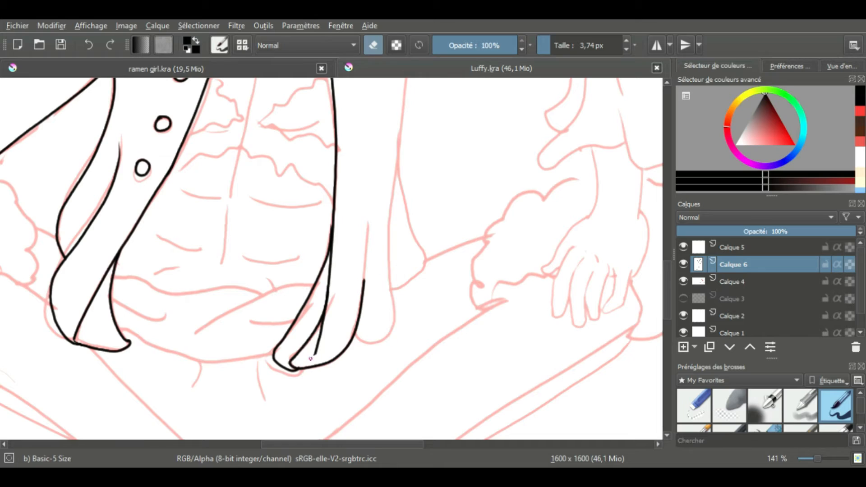
pyautogui.scroll(-3)
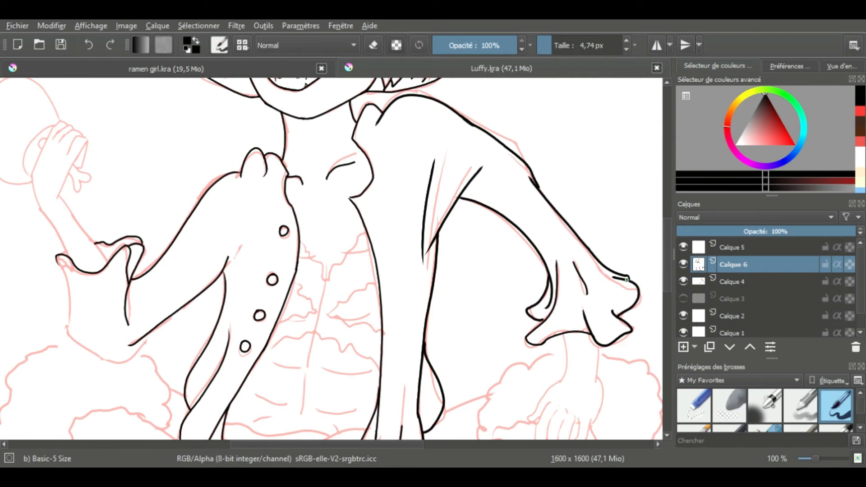
pyautogui.scroll(-3)
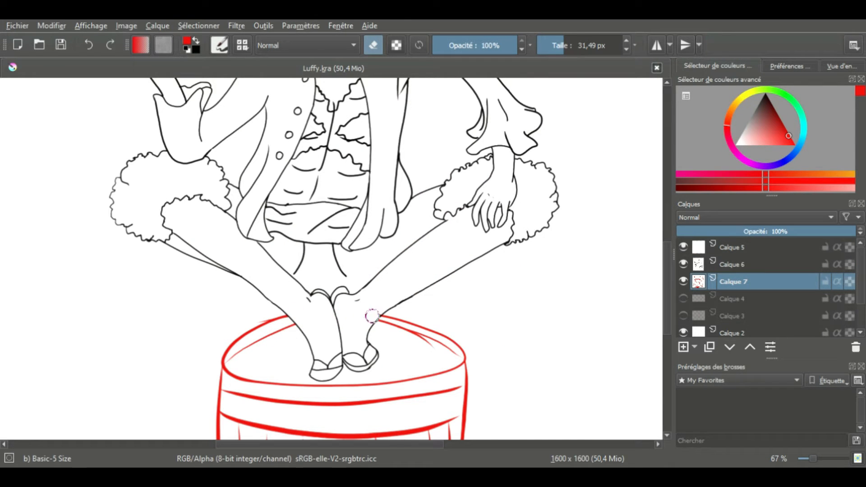
# Zoom out, add Calque 8, fade the barrel sketch and trace its rim in black
pyautogui.scroll(-3)
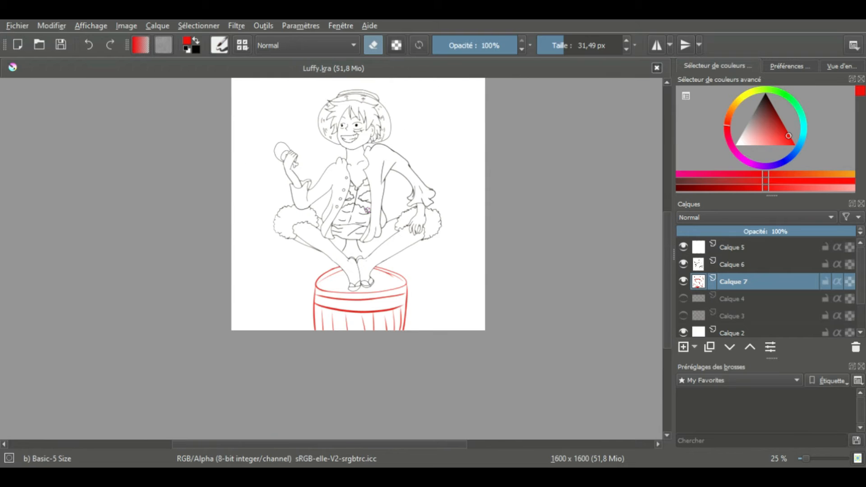
pyautogui.scroll(-3)
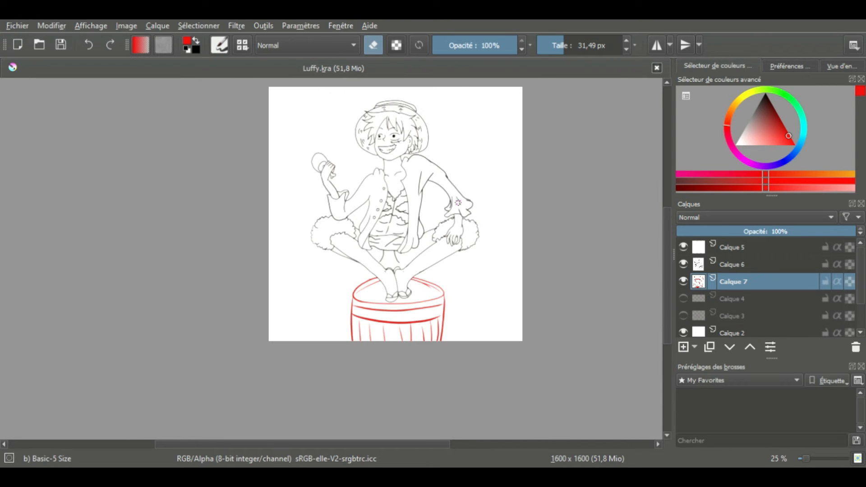
pyautogui.moveTo(22, 81)
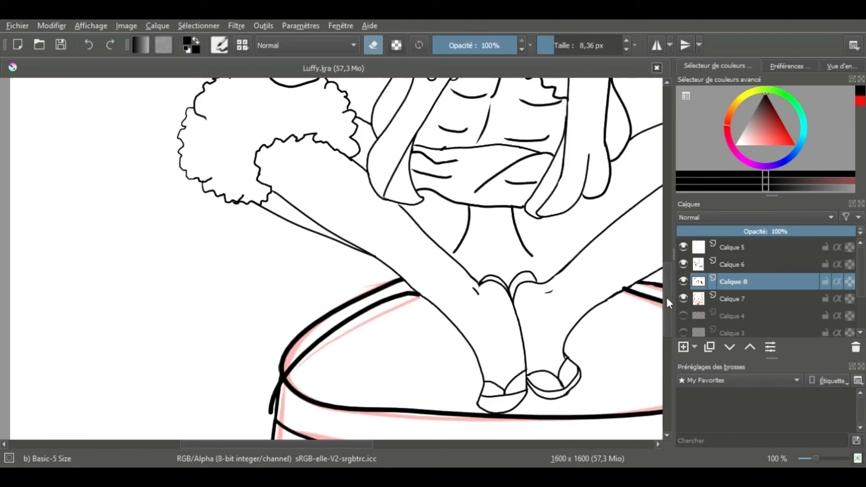
# Finish inking the barrel, add Calque 9 below the line art and paint peach skin on the face
pyautogui.scroll(-3)
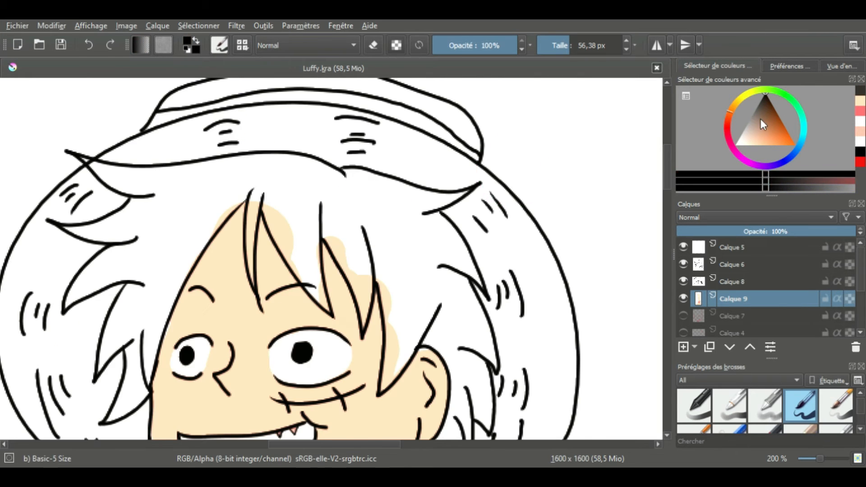
# Paint flat skin, dark brown hair, yellow hat, pink chest scar and red vest on Calque 9
pyautogui.scroll(3)
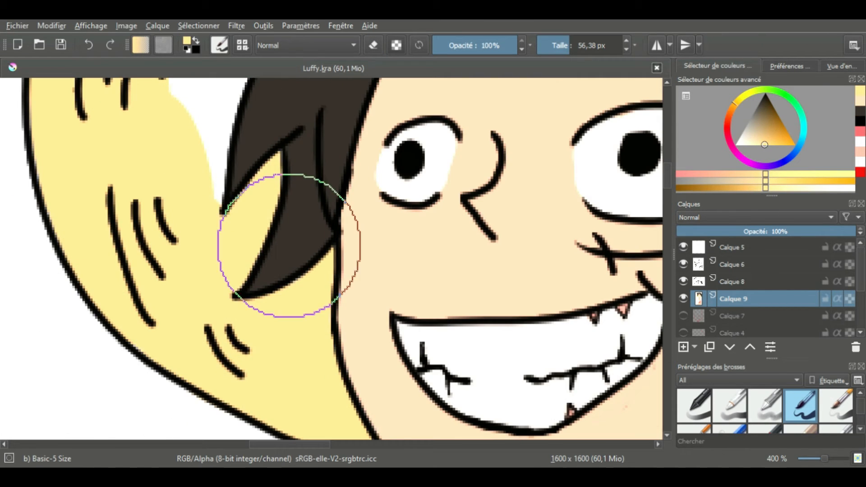
pyautogui.scroll(3)
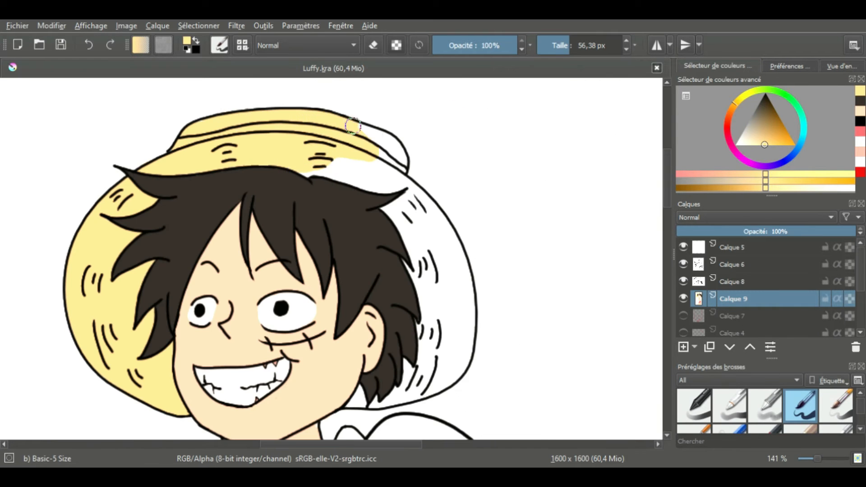
pyautogui.scroll(3)
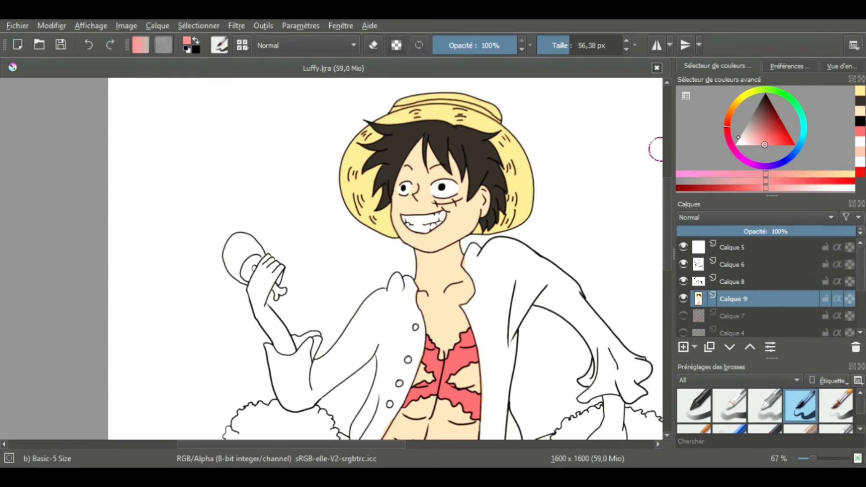
pyautogui.scroll(3)
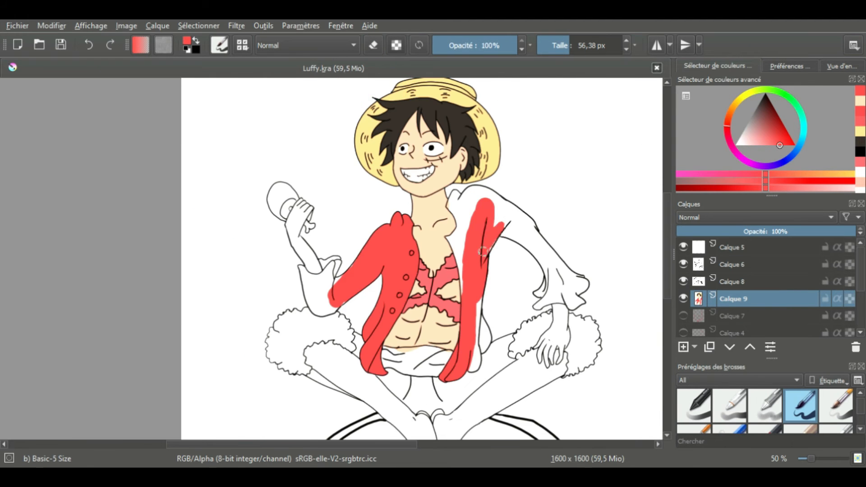
pyautogui.scroll(3)
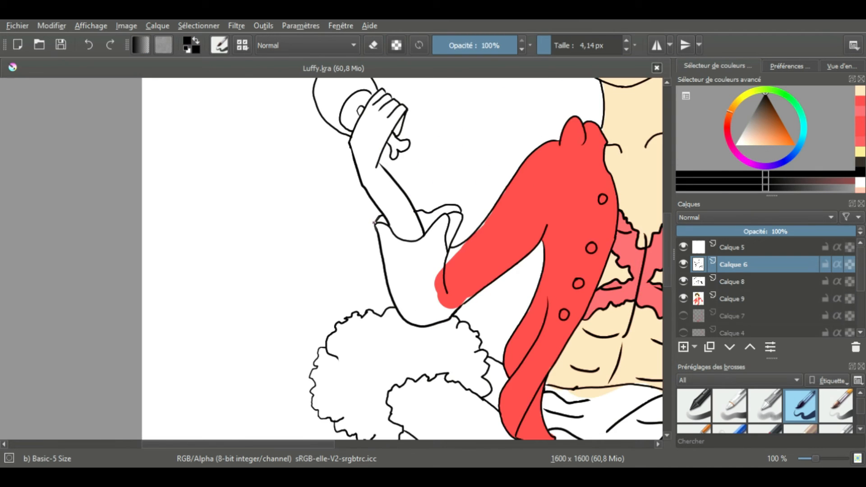
# Lower the opacity of the Calque 5 layer in the Layers docker
pyautogui.scroll(-3)
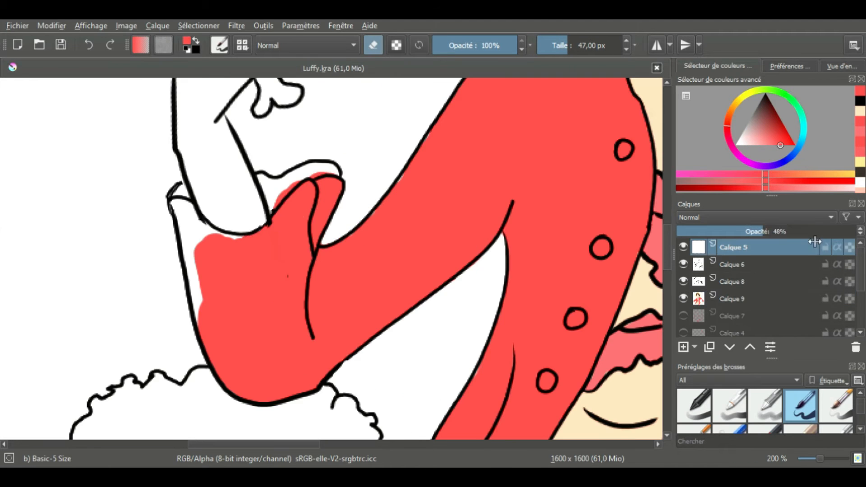
pyautogui.click(731, 298)
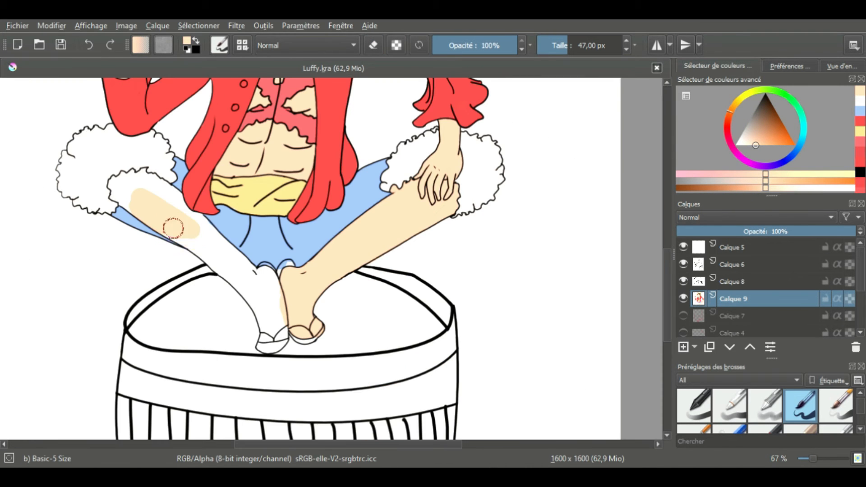
# Scroll the Layers docker back up while finishing flat colours and the light-blue background
pyautogui.scroll(3)
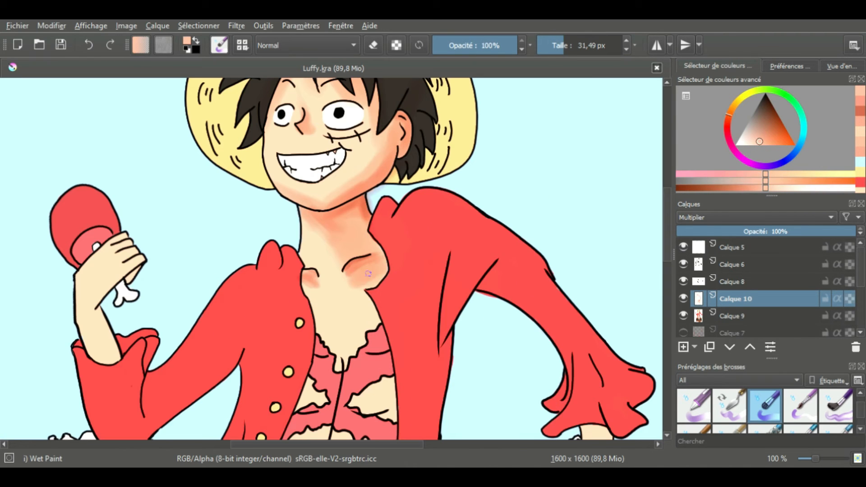
# Colour the barrel brown on Calque 8, then shade chest and legs on Calque 10
pyautogui.scroll(-3)
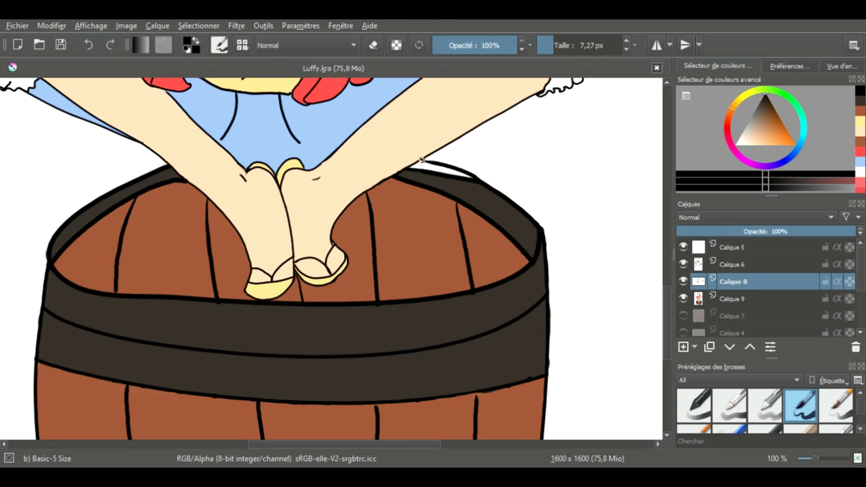
pyautogui.click(733, 298)
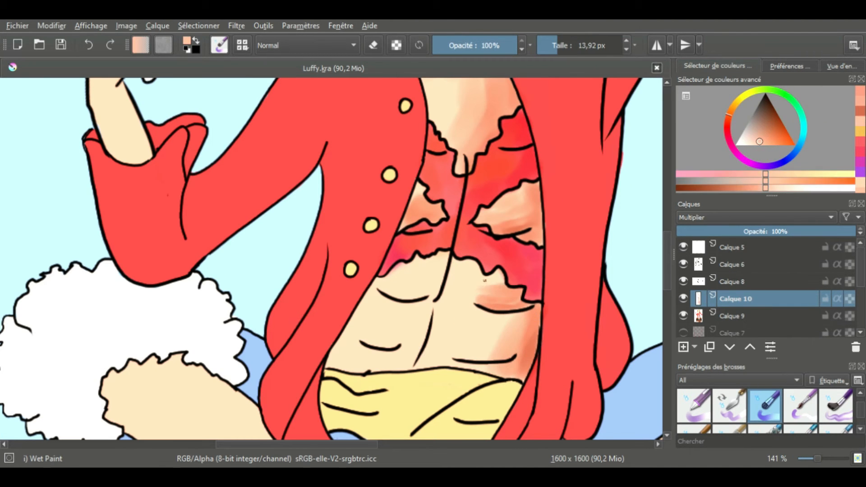
pyautogui.scroll(-3)
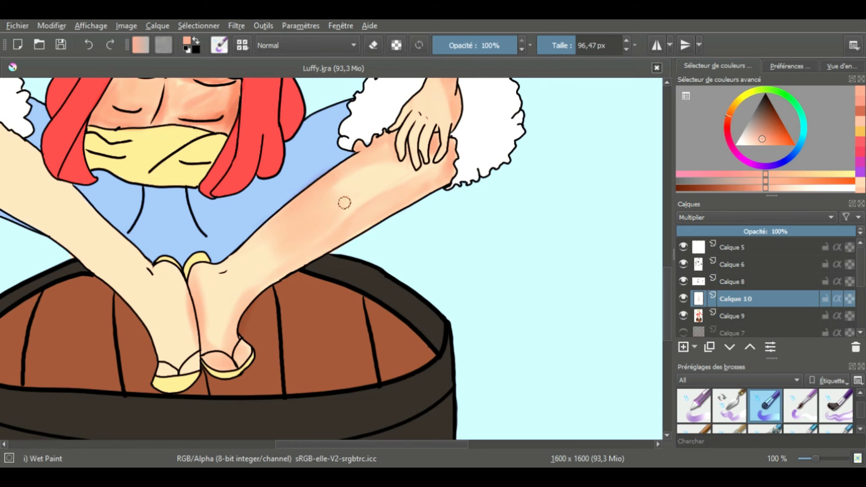
pyautogui.scroll(-3)
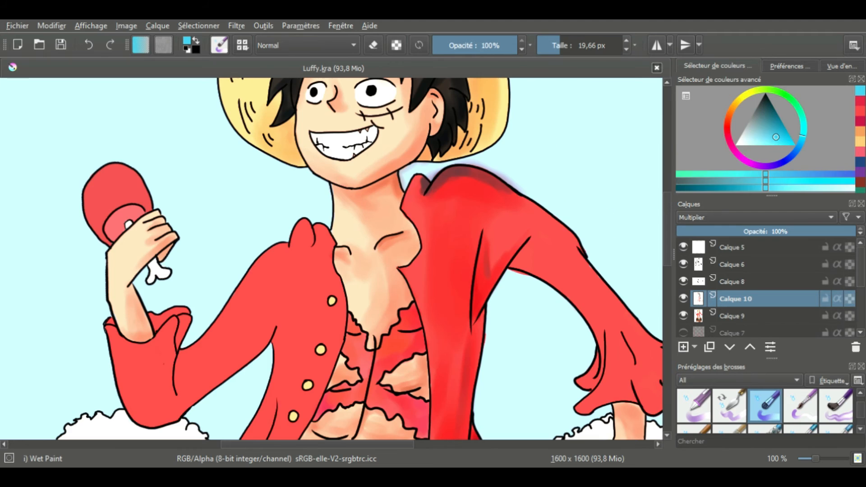
# Shade the vest, arms and barrel with Wet Paint, then zoom out to 25%
pyautogui.scroll(-3)
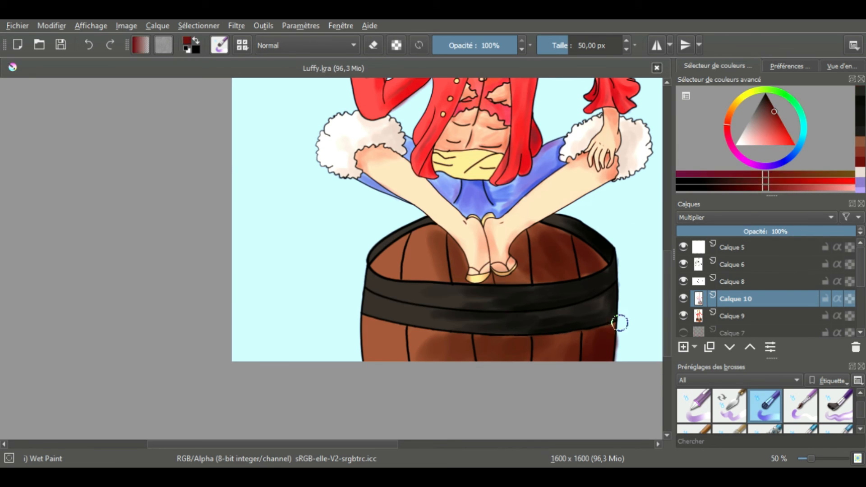
pyautogui.scroll(-3)
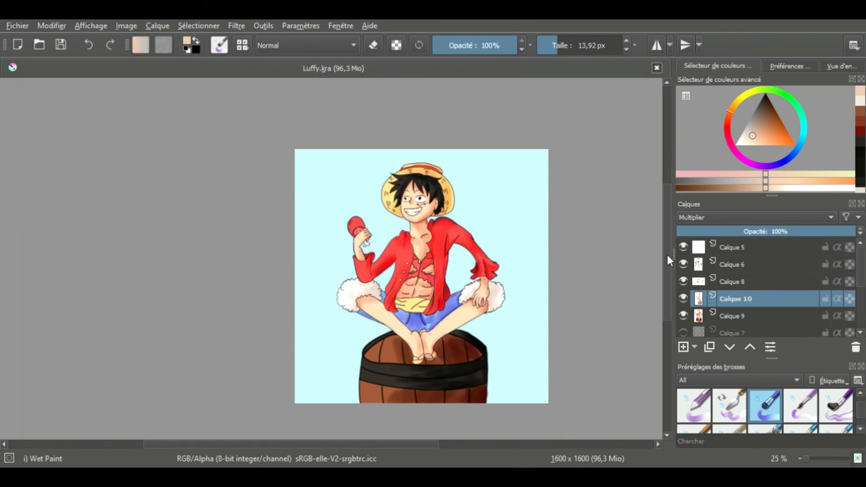